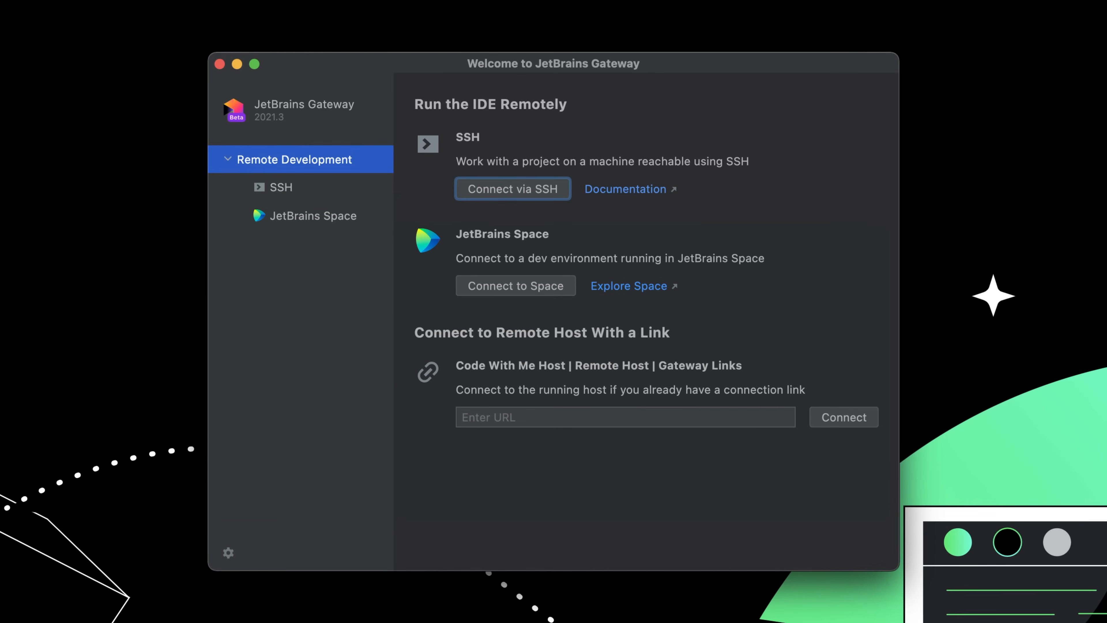
pyautogui.moveTo(501, 193)
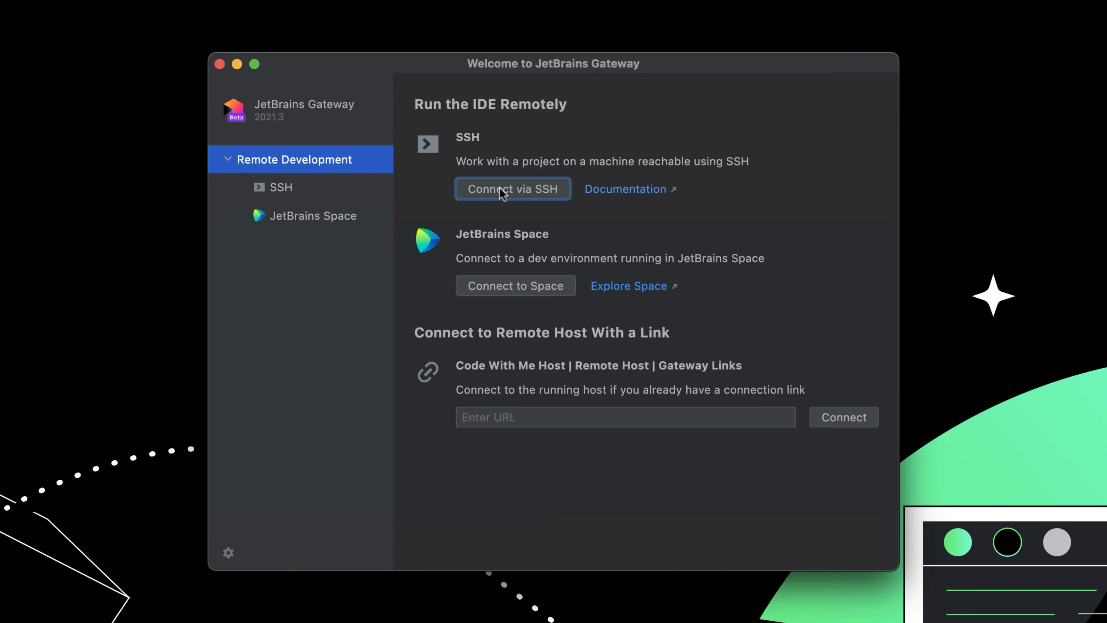
# Start a new SSH connection to host 10.211.55.9 and sign in with the password.
pyautogui.click(513, 189)
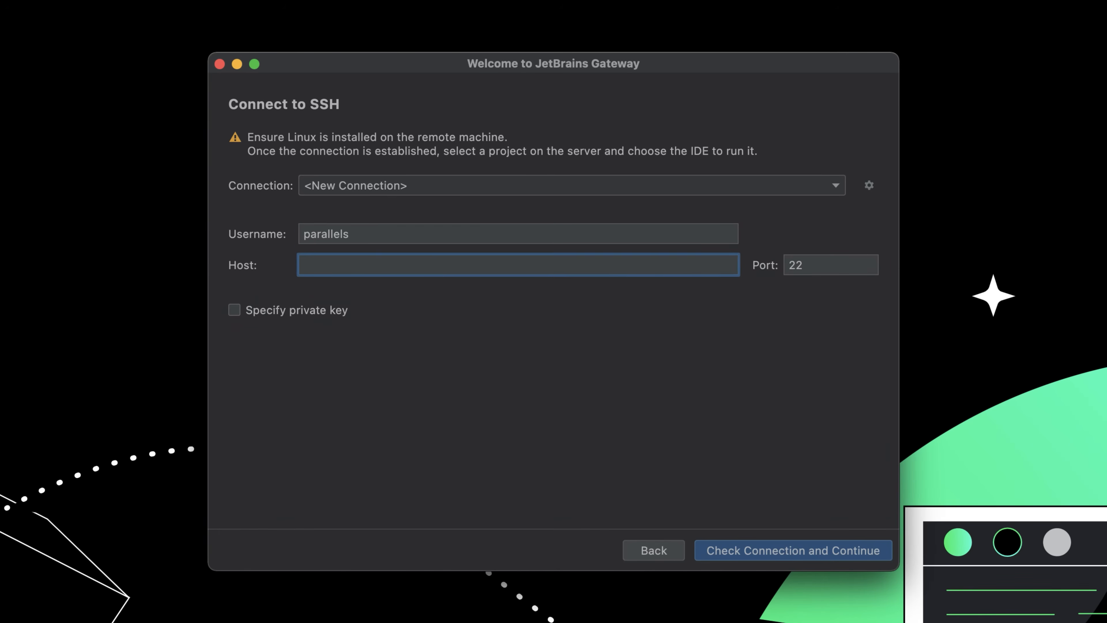
pyautogui.click(791, 550)
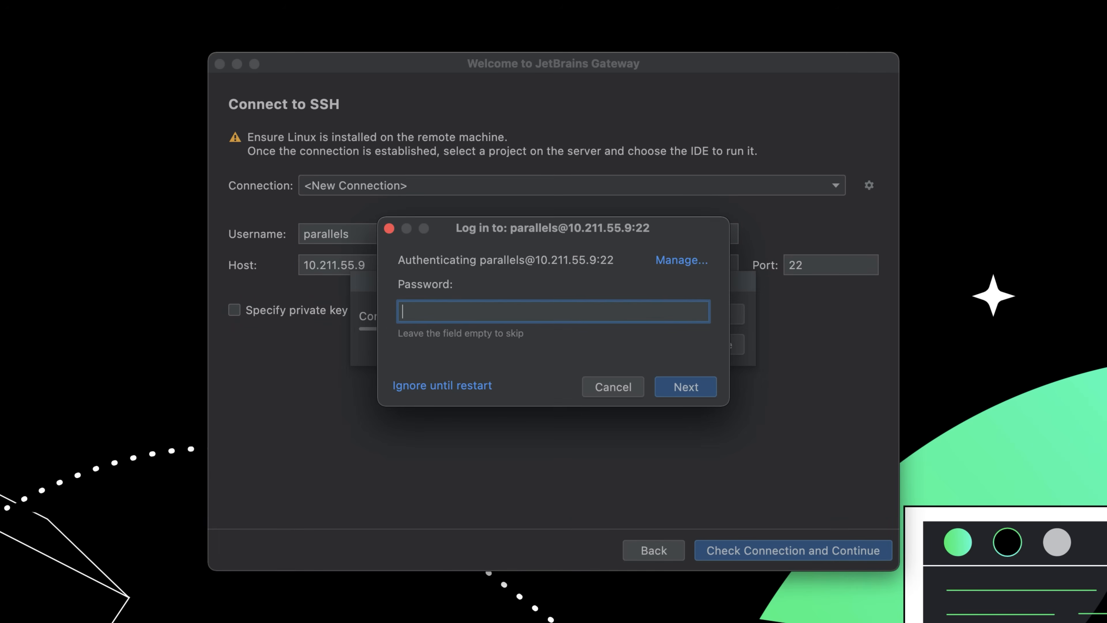
pyautogui.write('password')
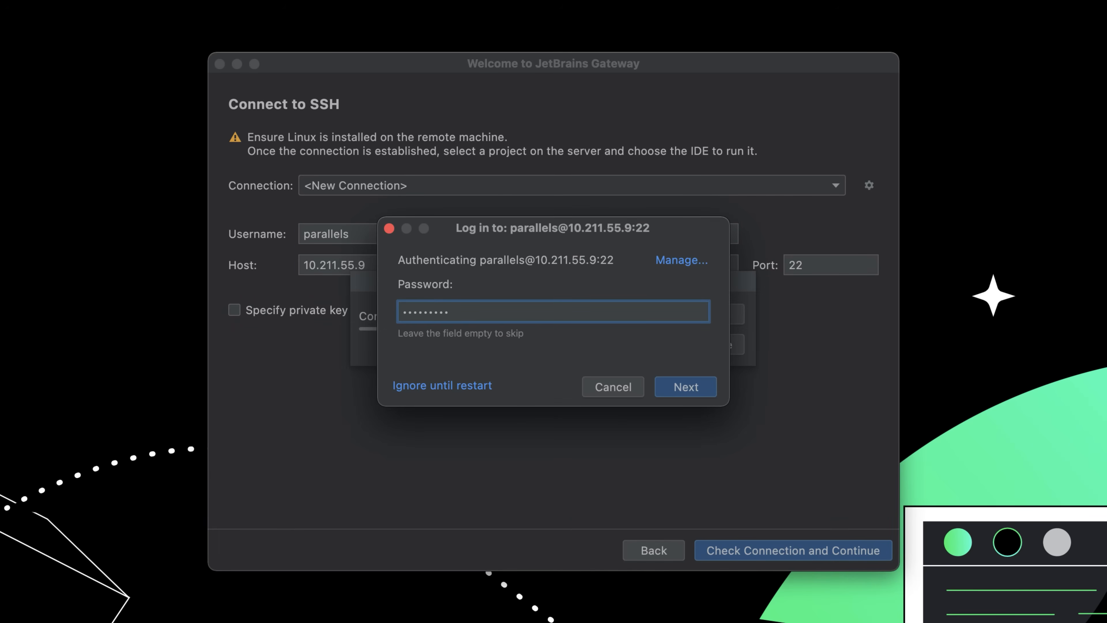
pyautogui.click(685, 386)
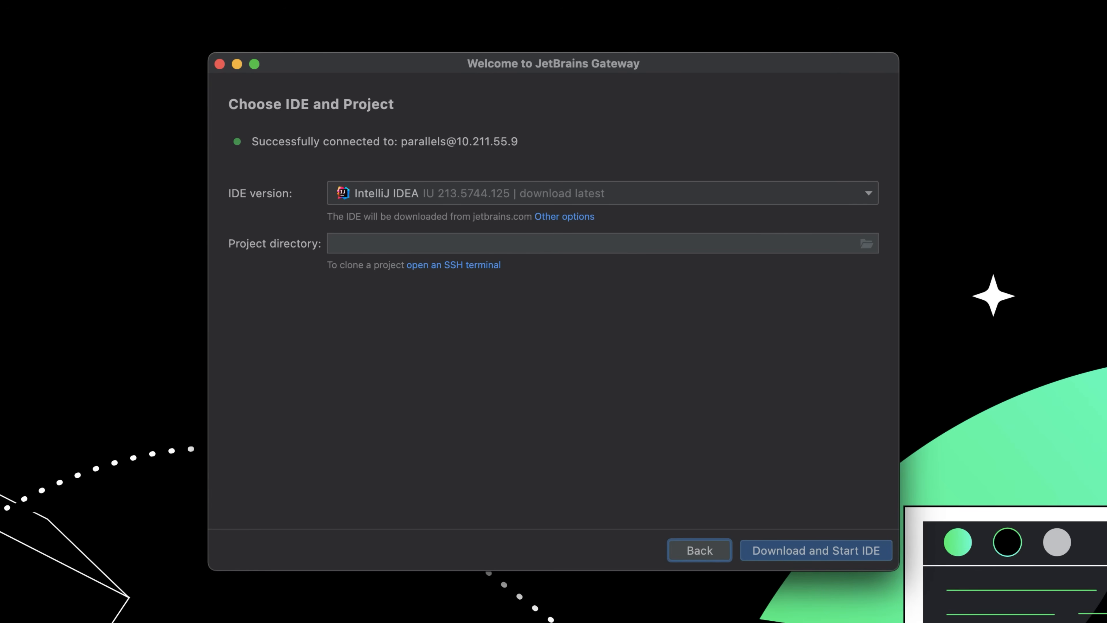
pyautogui.moveTo(486, 197)
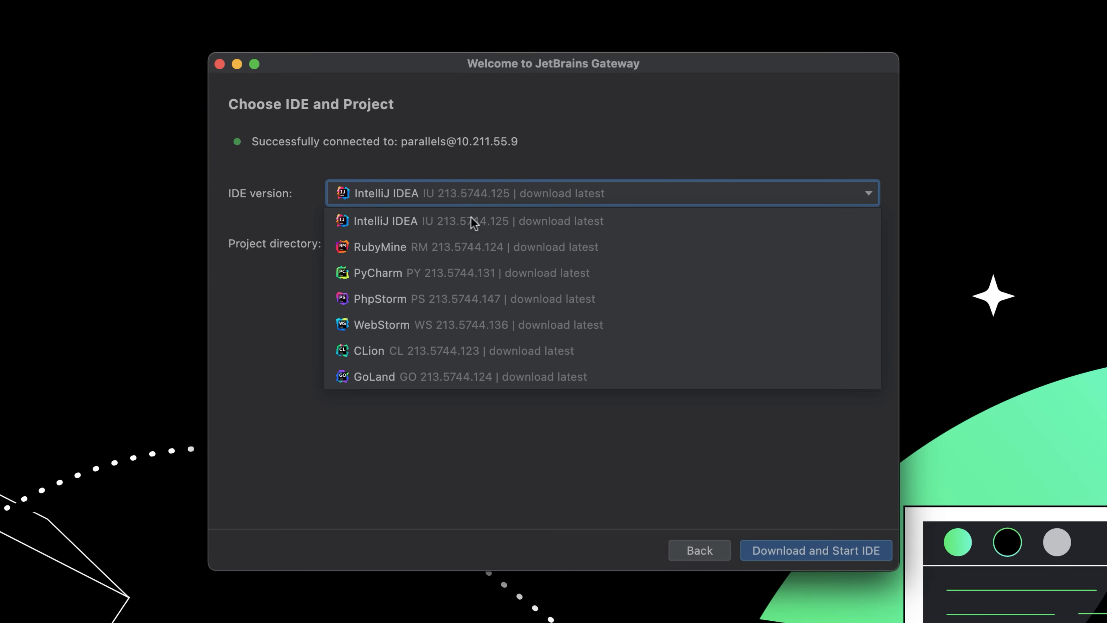
# Keep IntelliJ IDEA as the IDE, pick the spring-petclinic directory, and download and start the IDE.
pyautogui.click(472, 222)
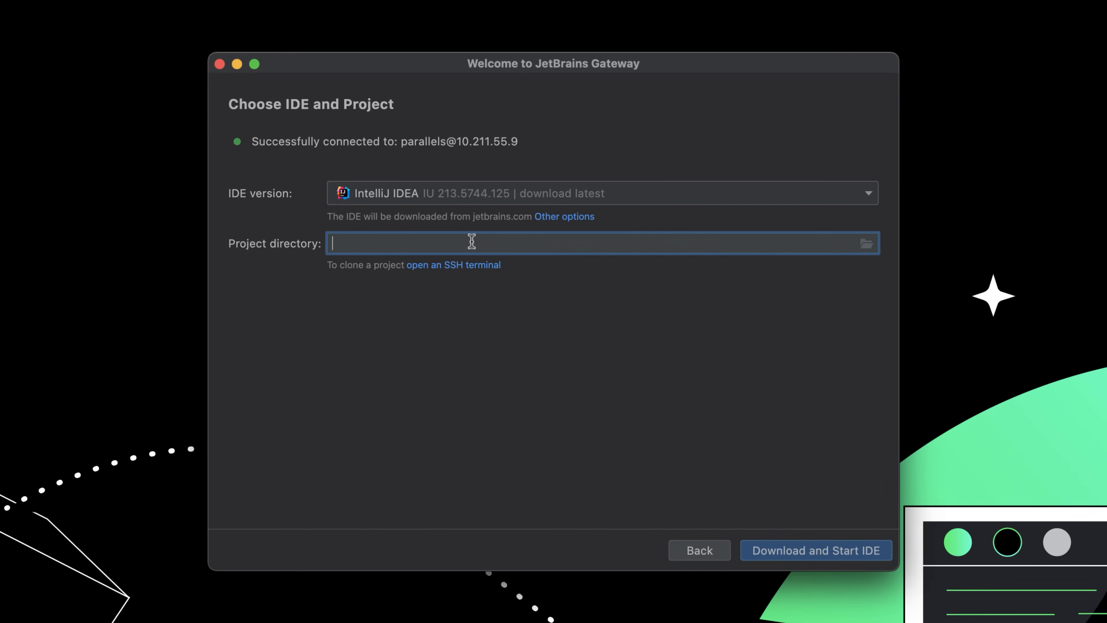
pyautogui.moveTo(477, 267)
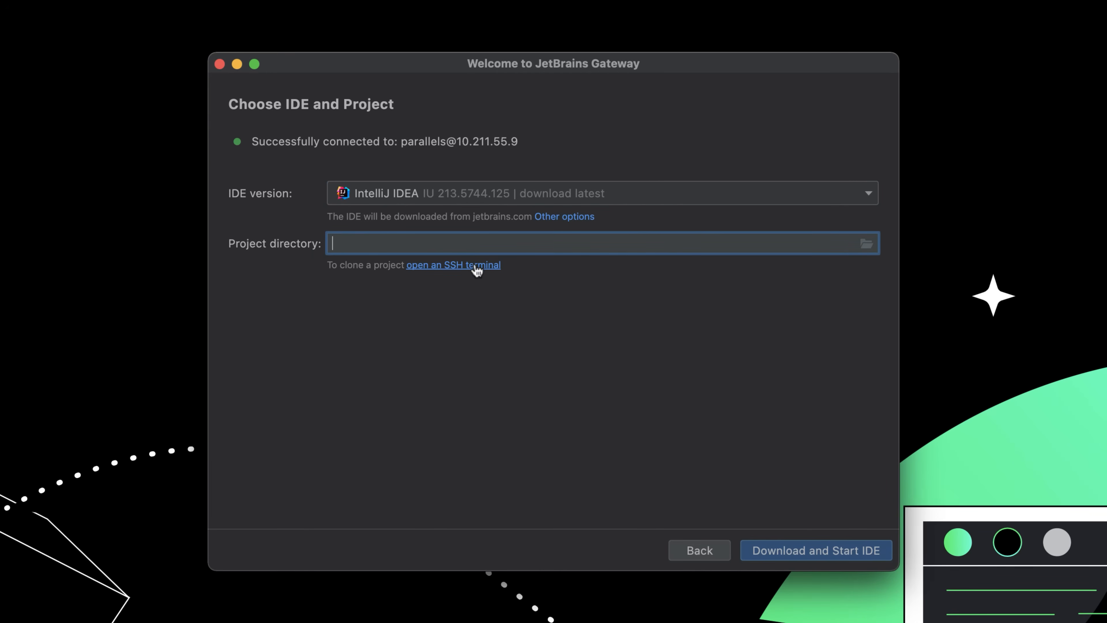
pyautogui.click(454, 265)
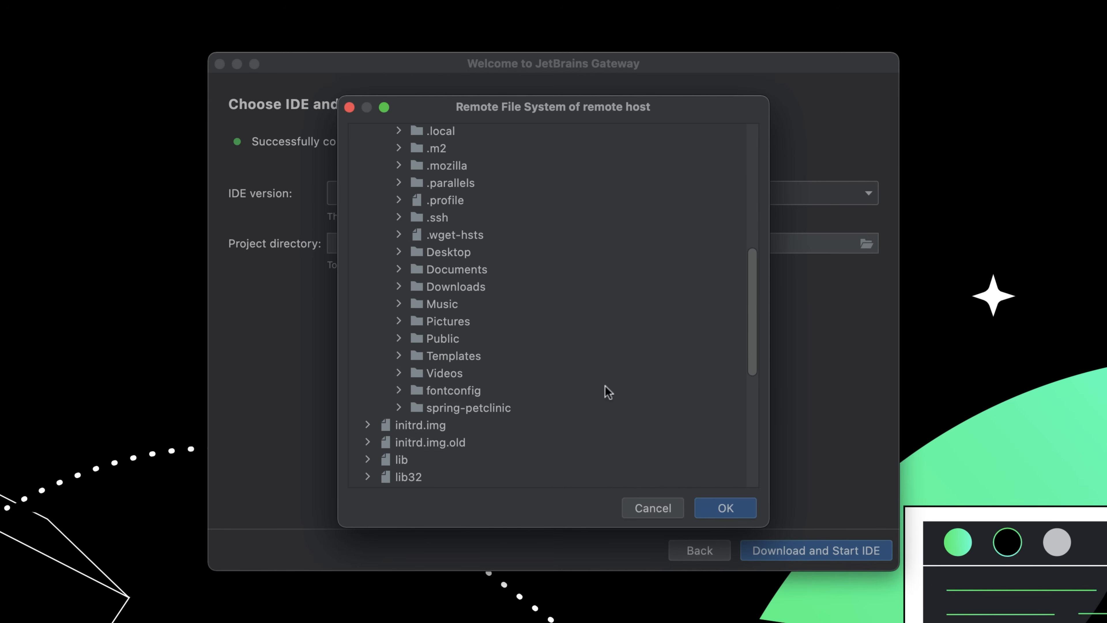
pyautogui.click(725, 507)
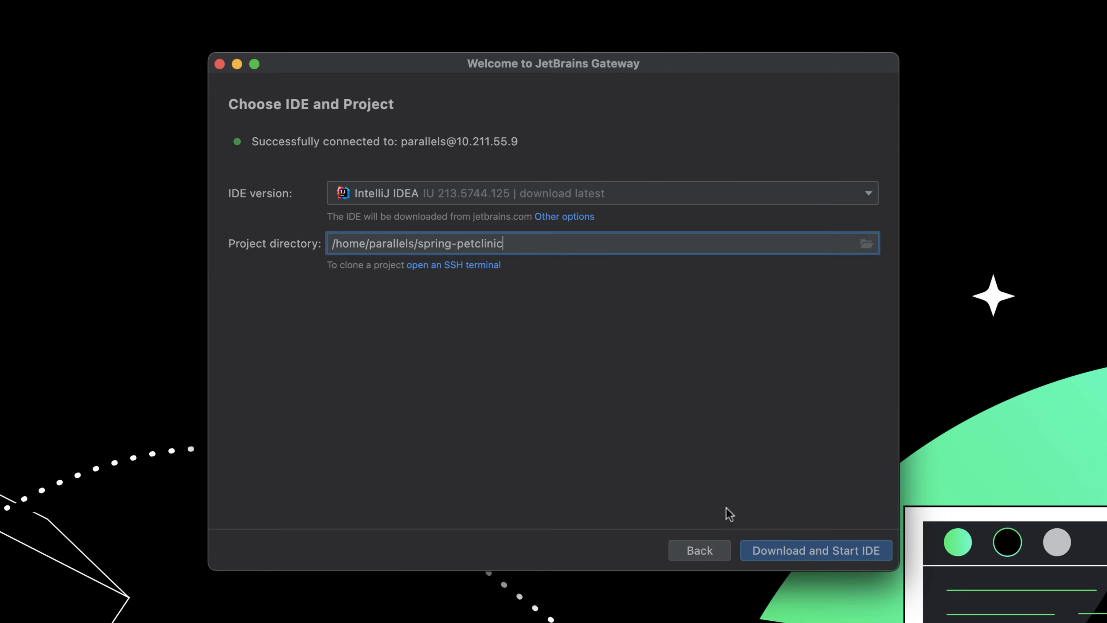
pyautogui.click(814, 550)
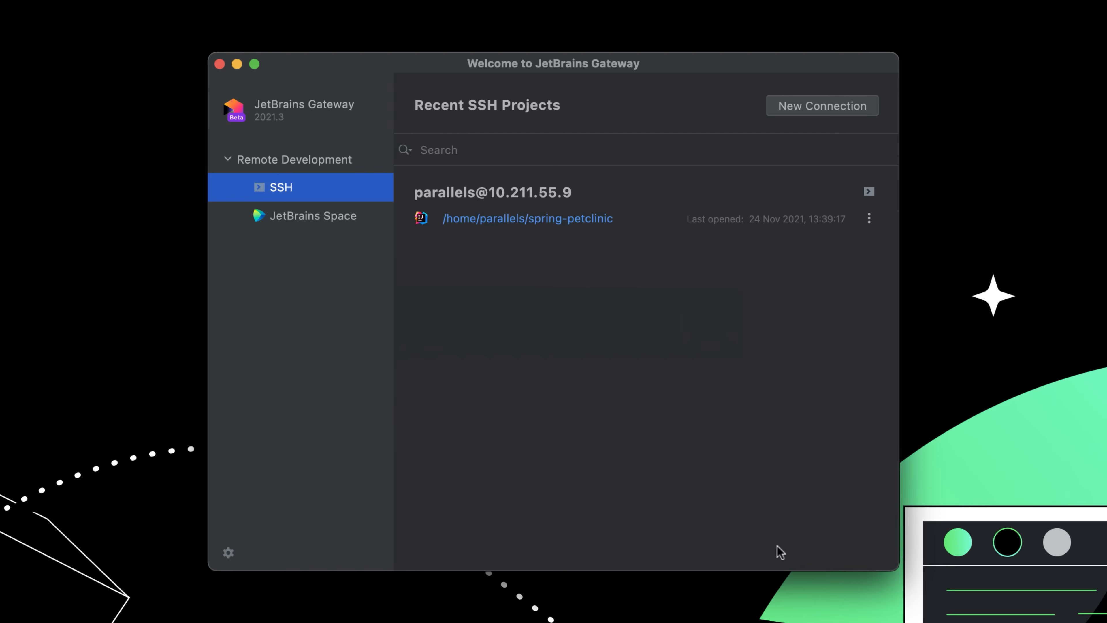
# Open spring-petclinic in JetBrains Client and jump to the OwnerRepository usage in OwnerController.
pyautogui.click(527, 219)
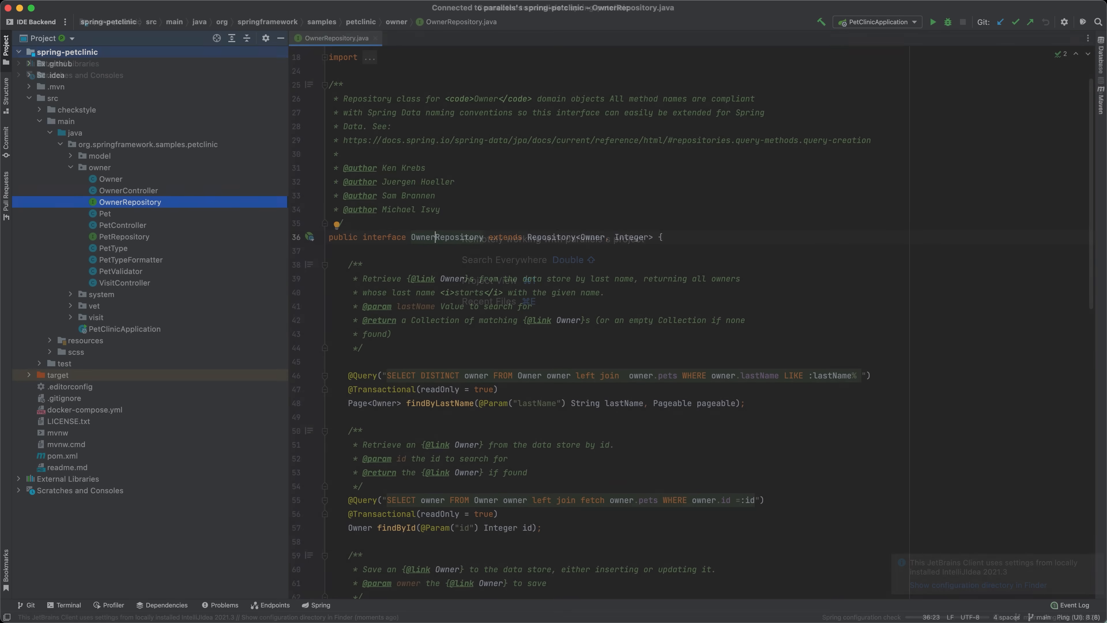
pyautogui.moveTo(433, 236)
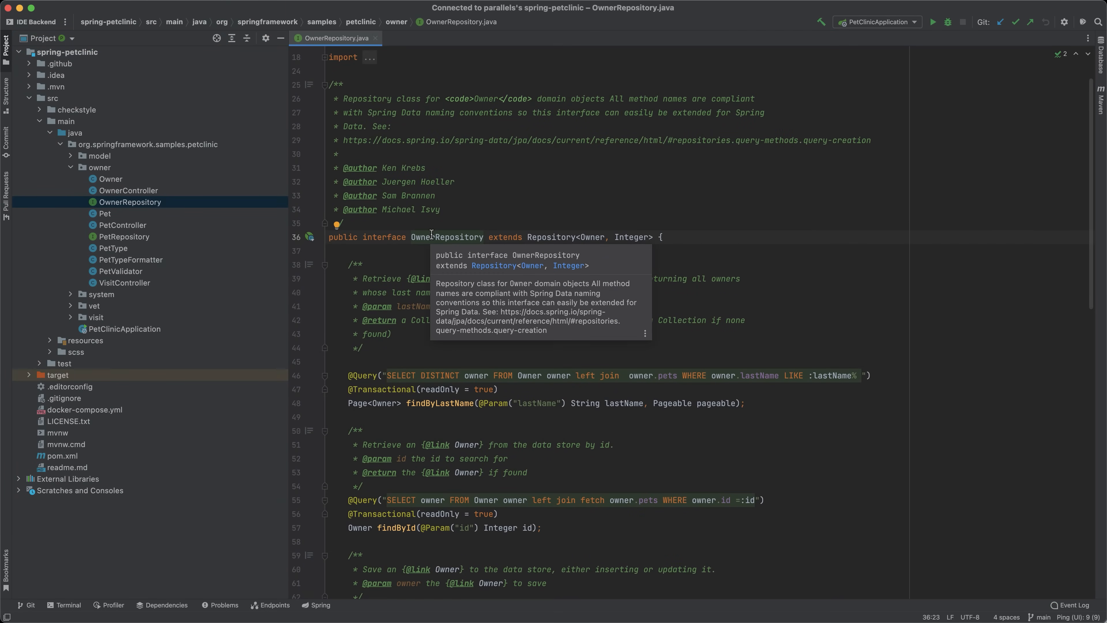
pyautogui.press('Alt+F7')
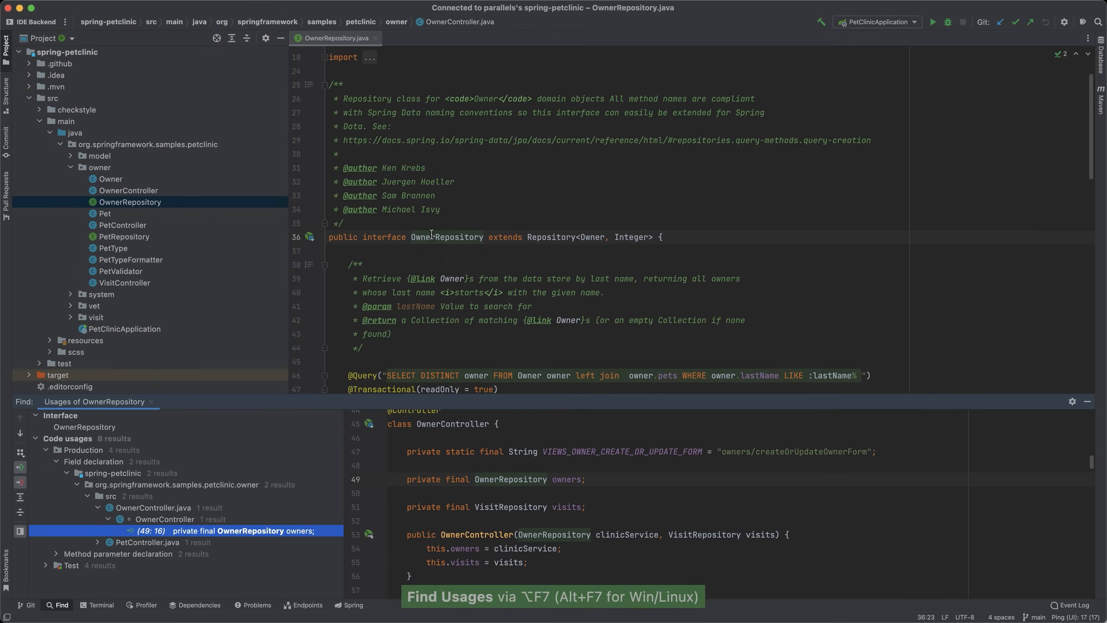
pyautogui.doubleClick(252, 530)
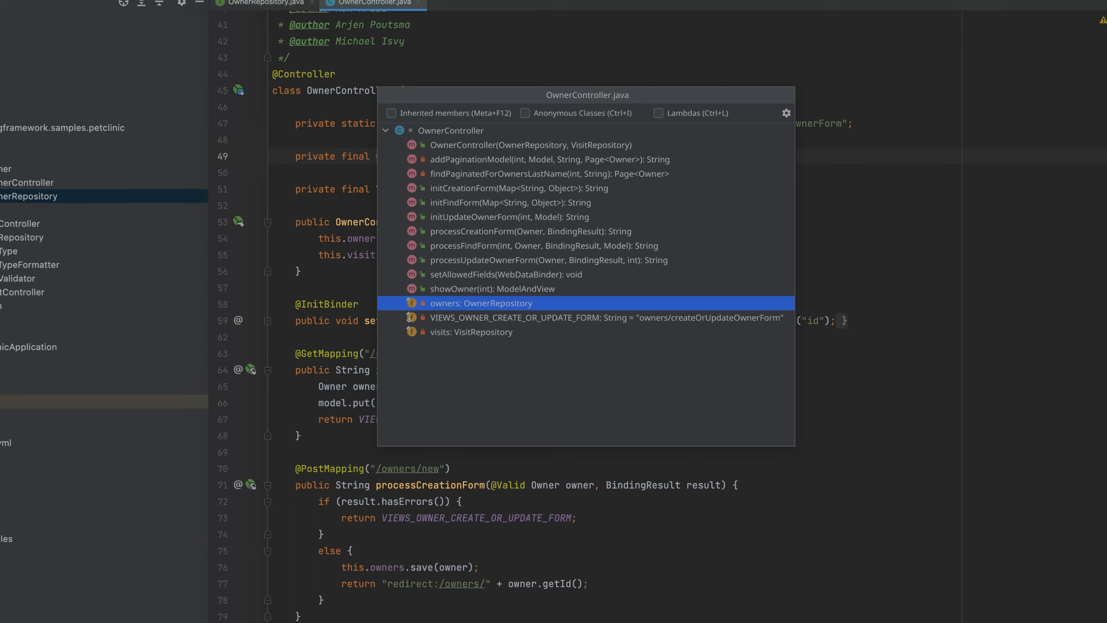
# Run PetClinicApplication remotely and open the app served on port 8080.
pyautogui.write('pro')
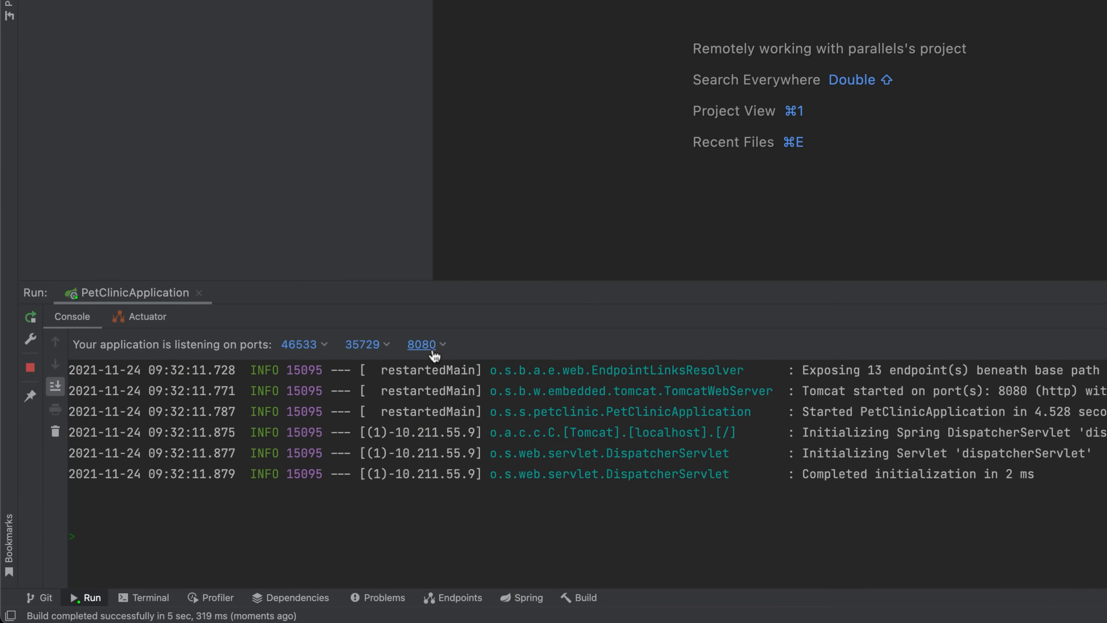
pyautogui.click(421, 345)
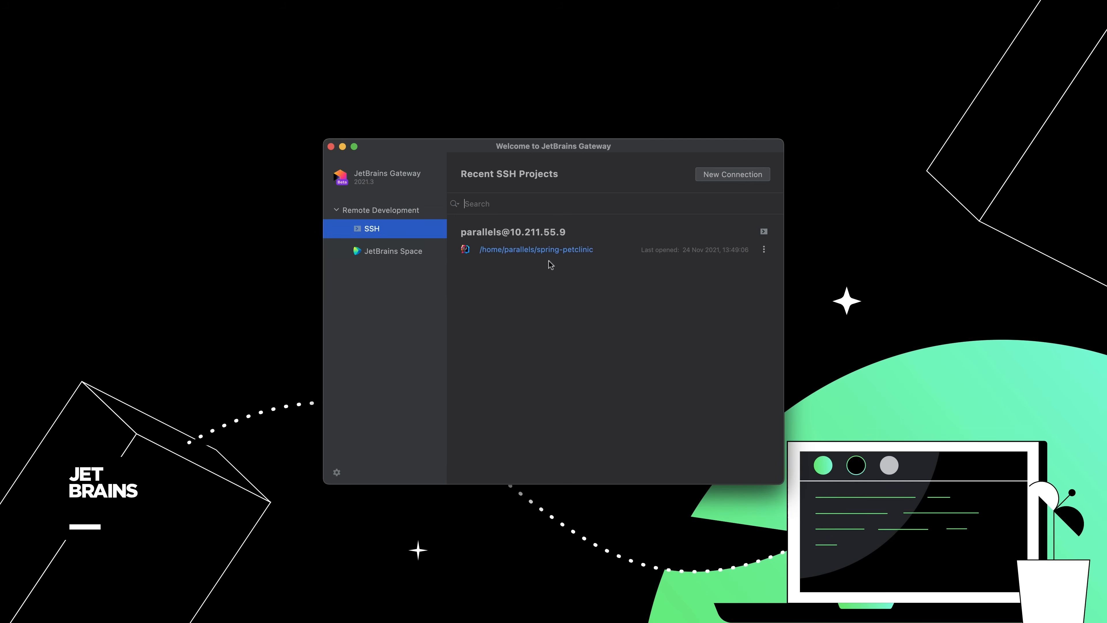
# Reopen the recent spring-petclinic SSH project and log in to the remote host again.
pyautogui.click(536, 249)
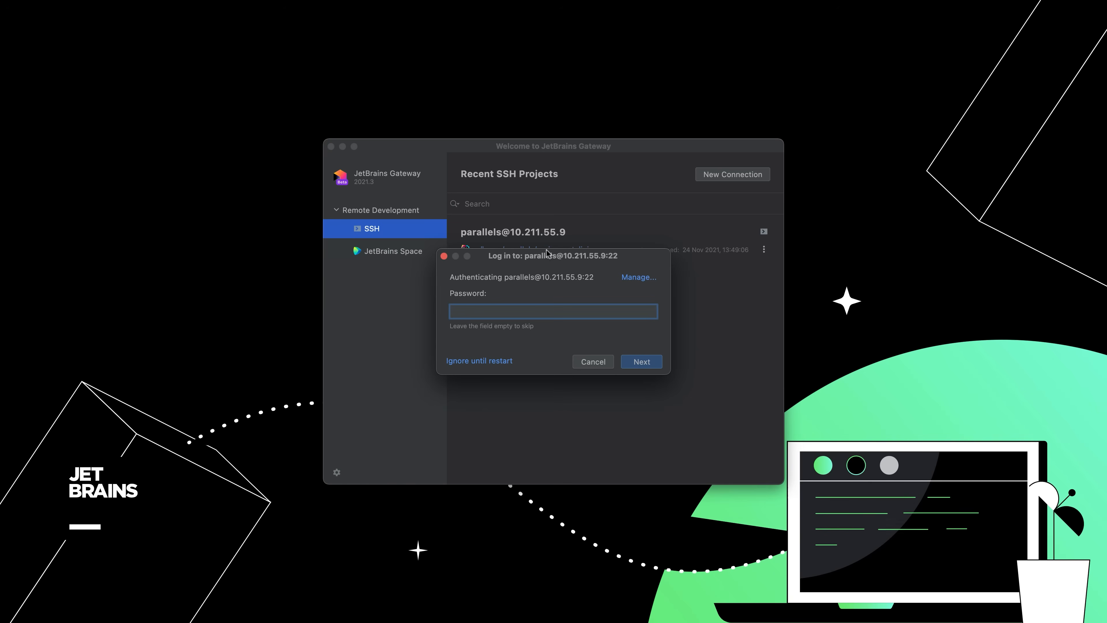
pyautogui.click(641, 362)
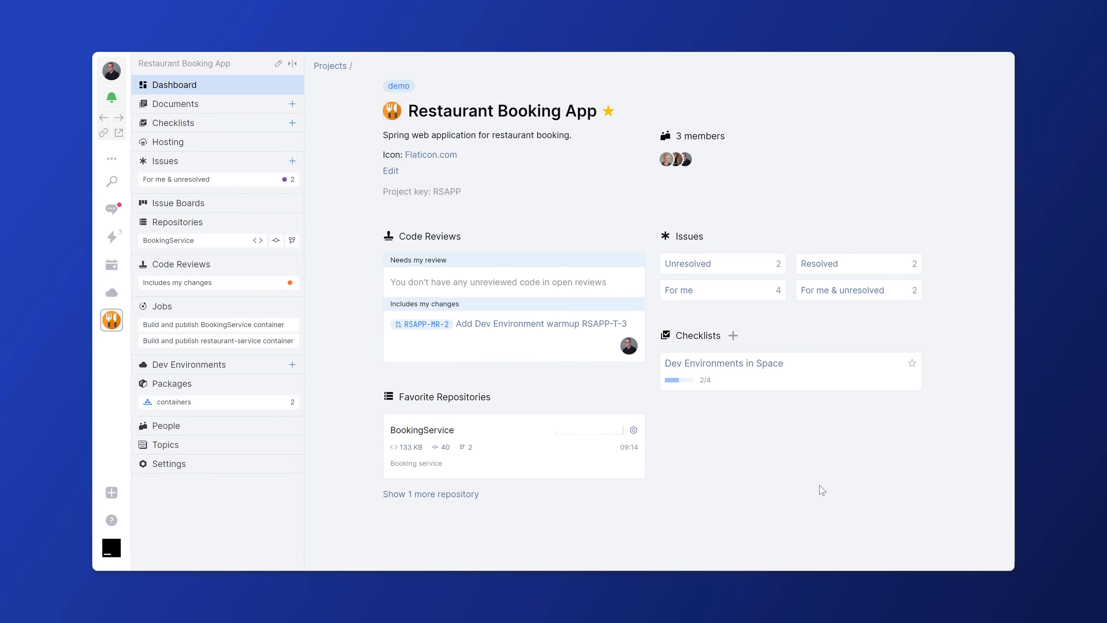
pyautogui.moveTo(675, 457)
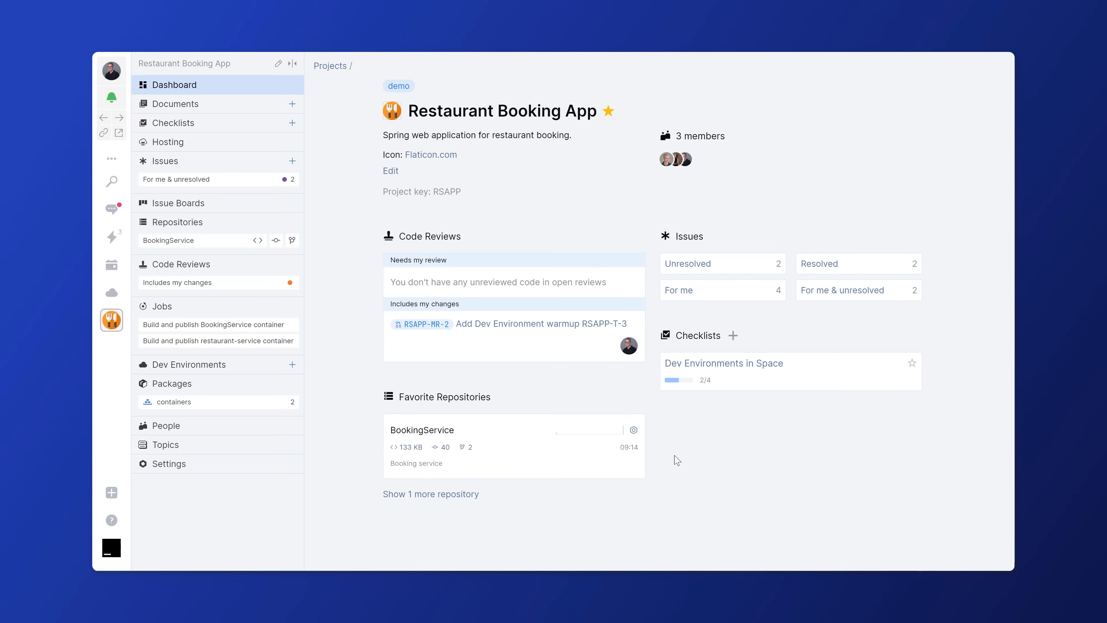
pyautogui.moveTo(574, 438)
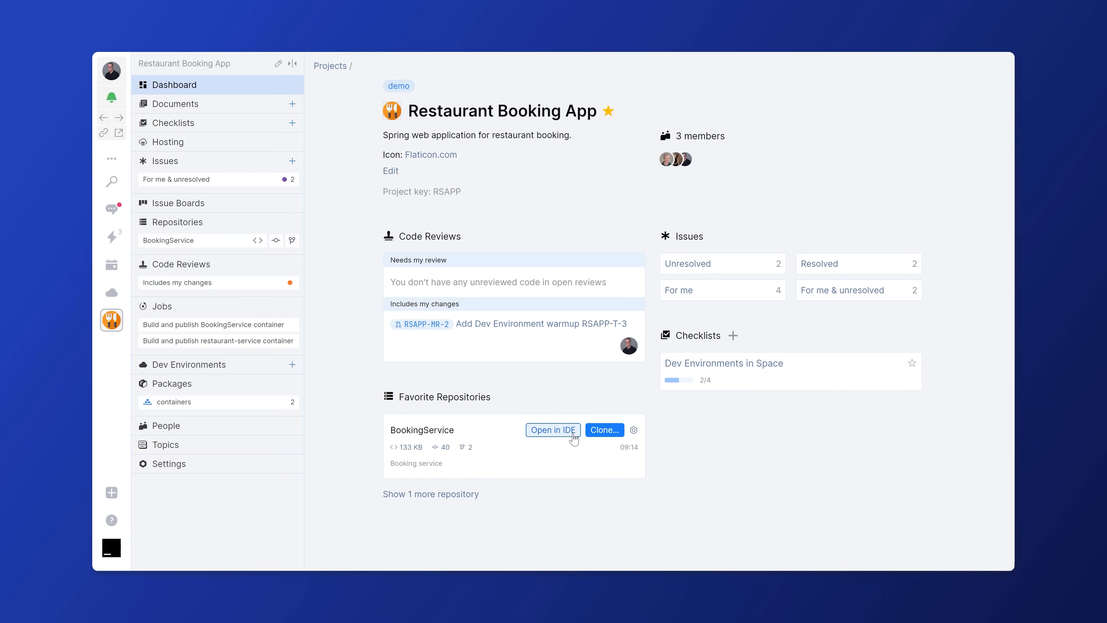
# Start a new BookingService dev environment based on the main branch.
pyautogui.click(553, 430)
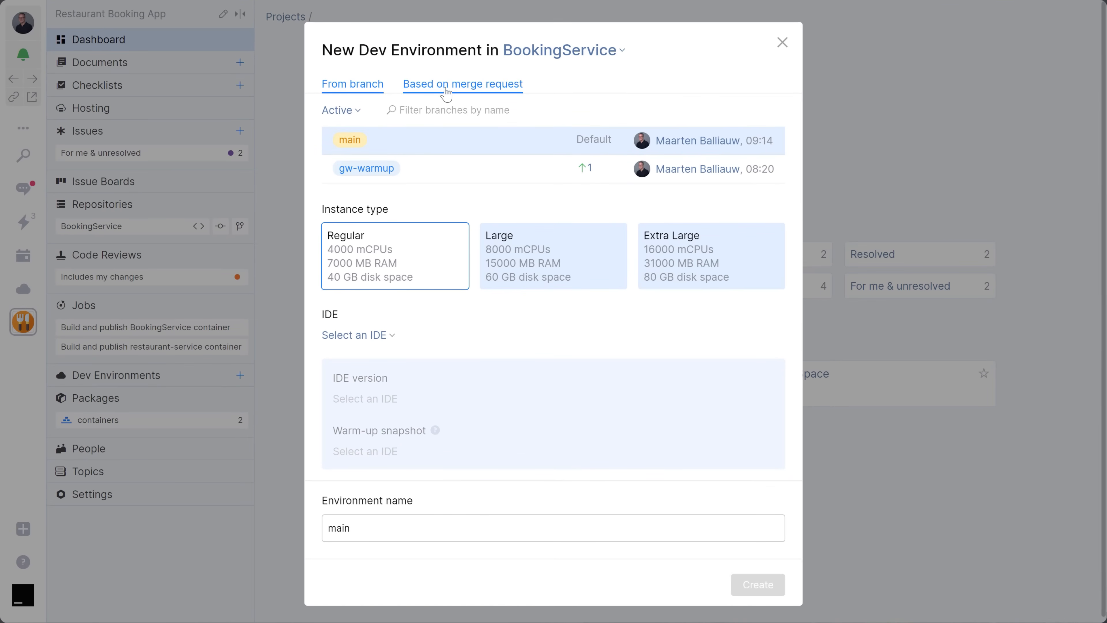
pyautogui.click(445, 85)
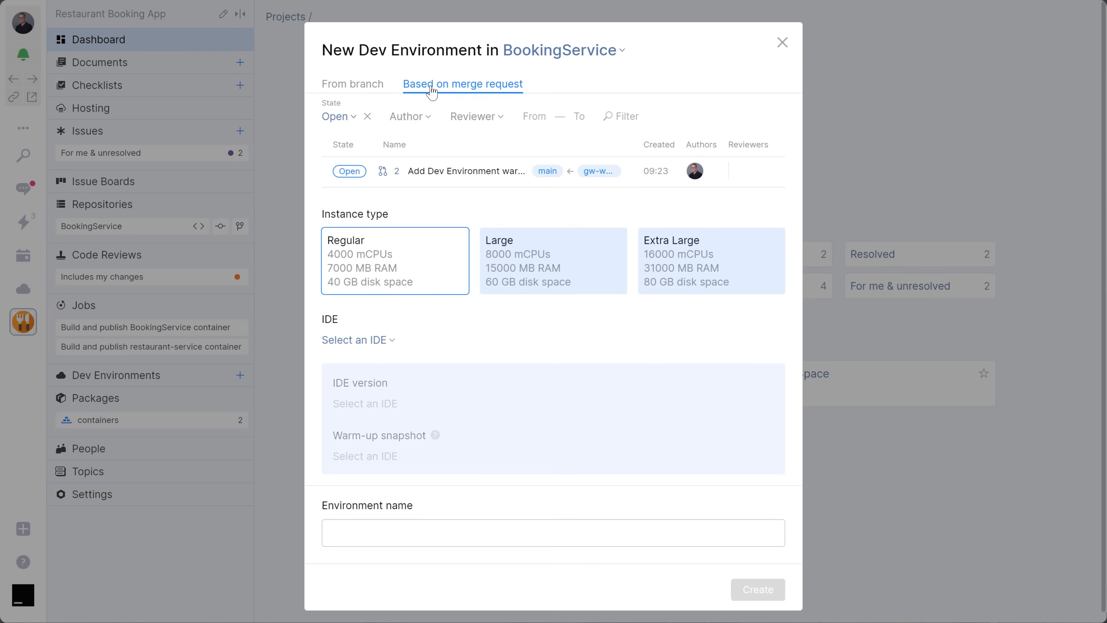
pyautogui.click(352, 84)
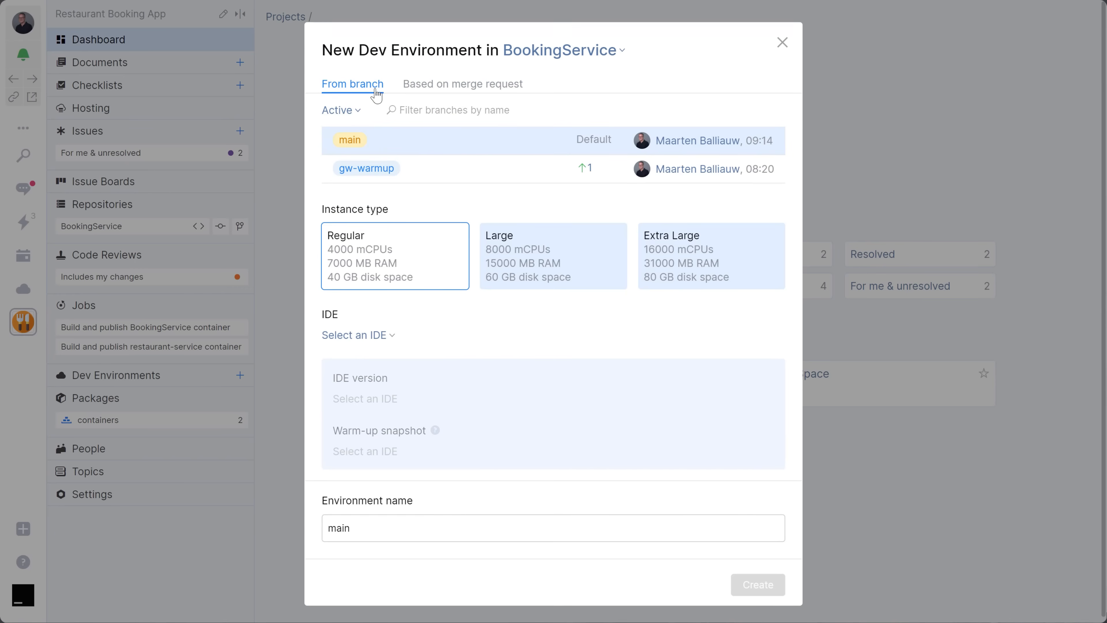
# Choose the Large instance with IntelliJ IDEA via Gateway and create the environment.
pyautogui.click(531, 251)
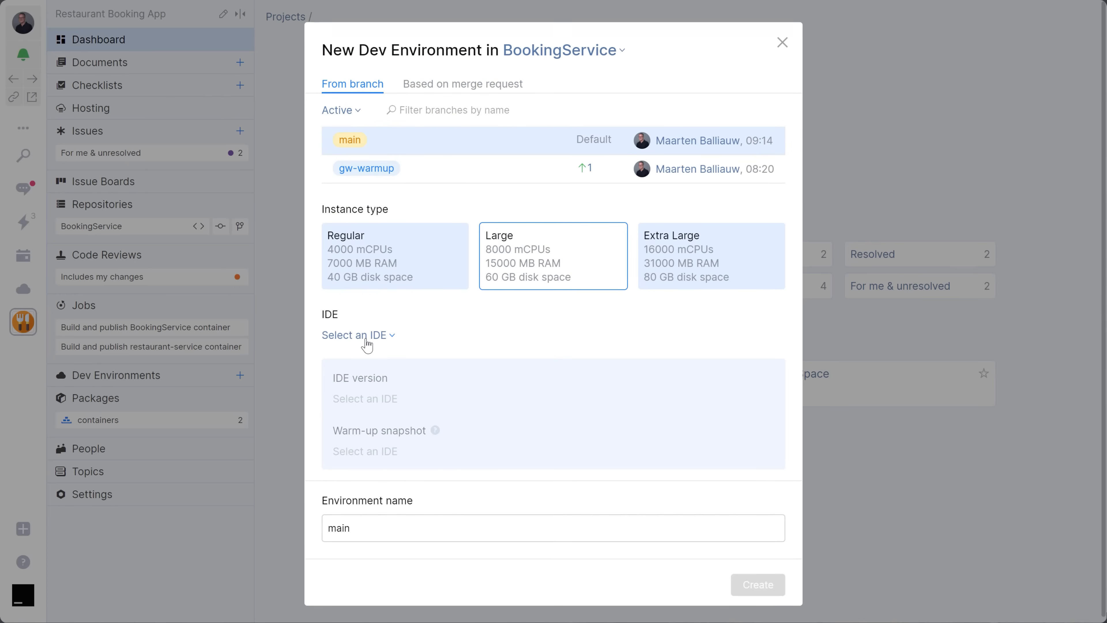
pyautogui.click(357, 335)
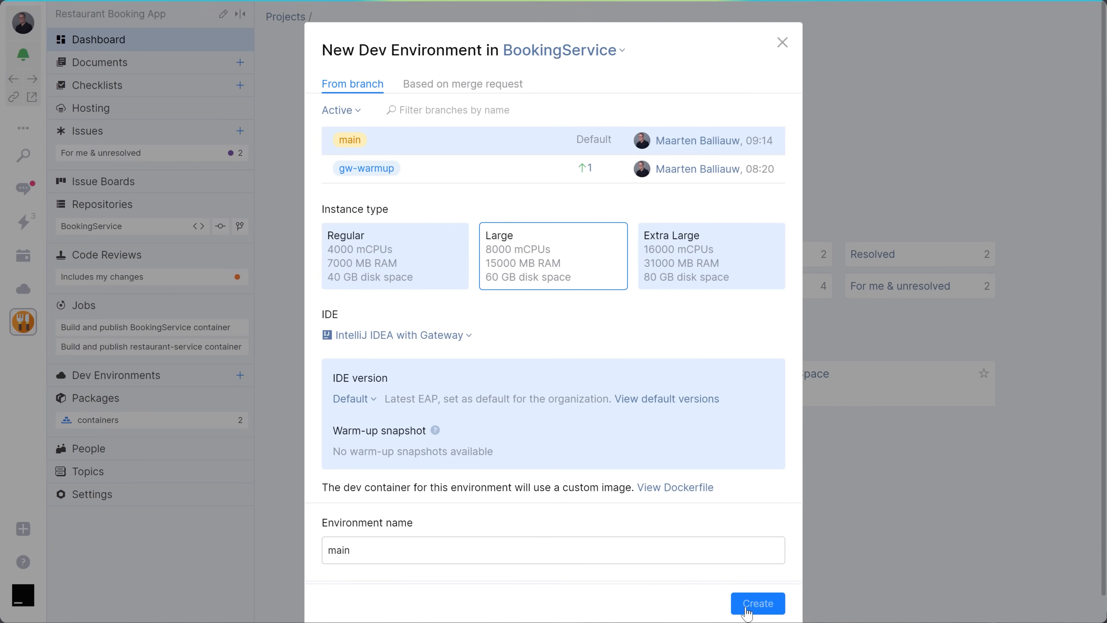
pyautogui.click(758, 603)
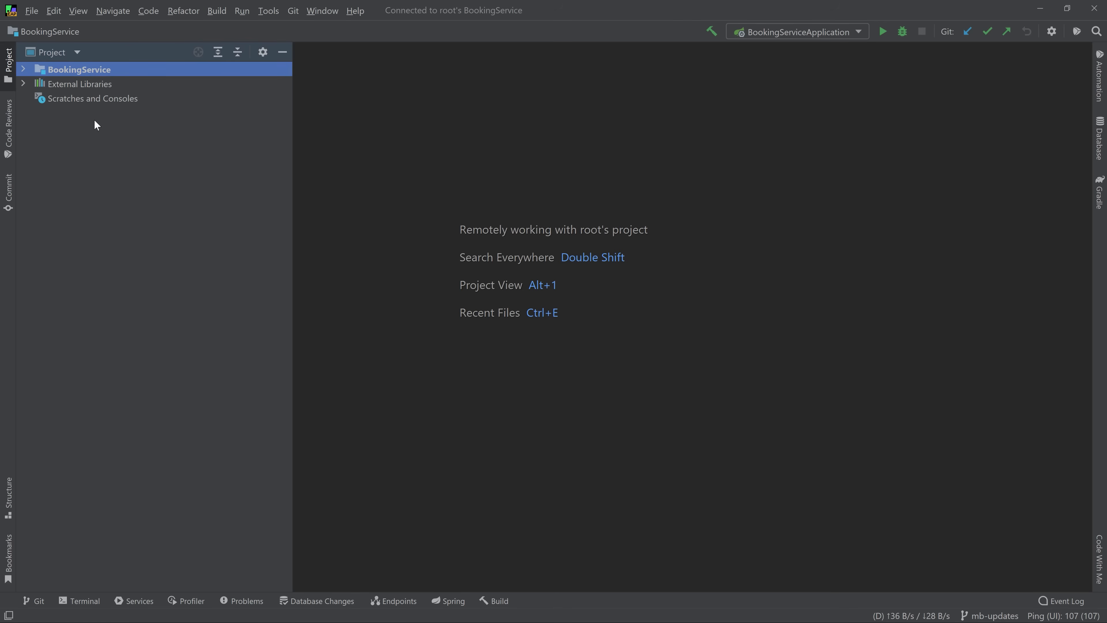
# Open the Booking class from the project tree, then BookingControllerTest via Search Everywhere.
pyautogui.click(25, 69)
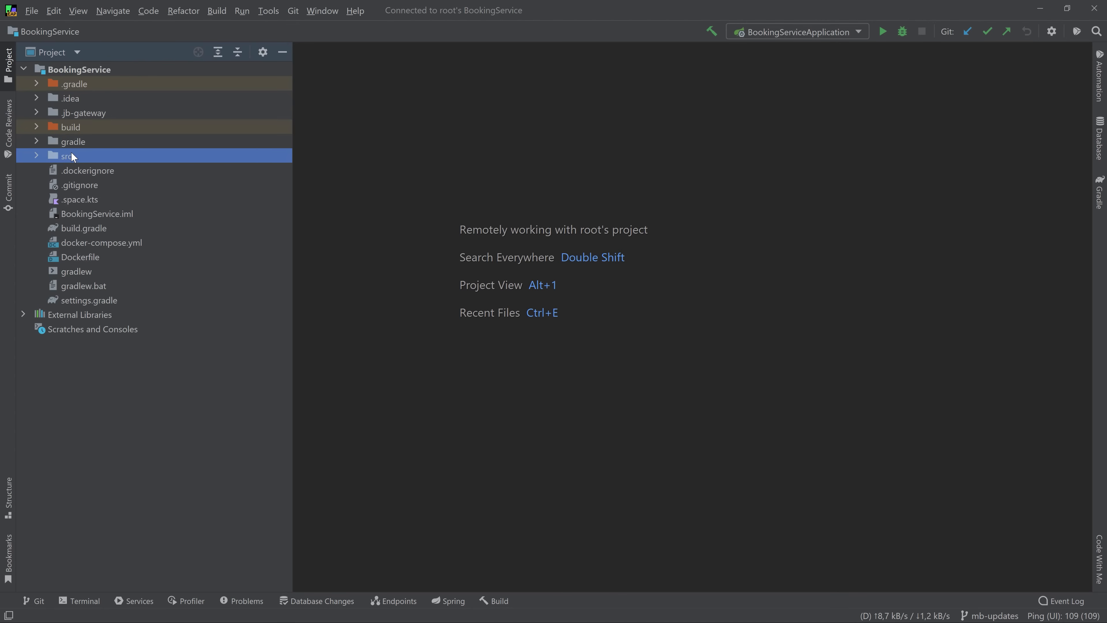
pyautogui.click(36, 156)
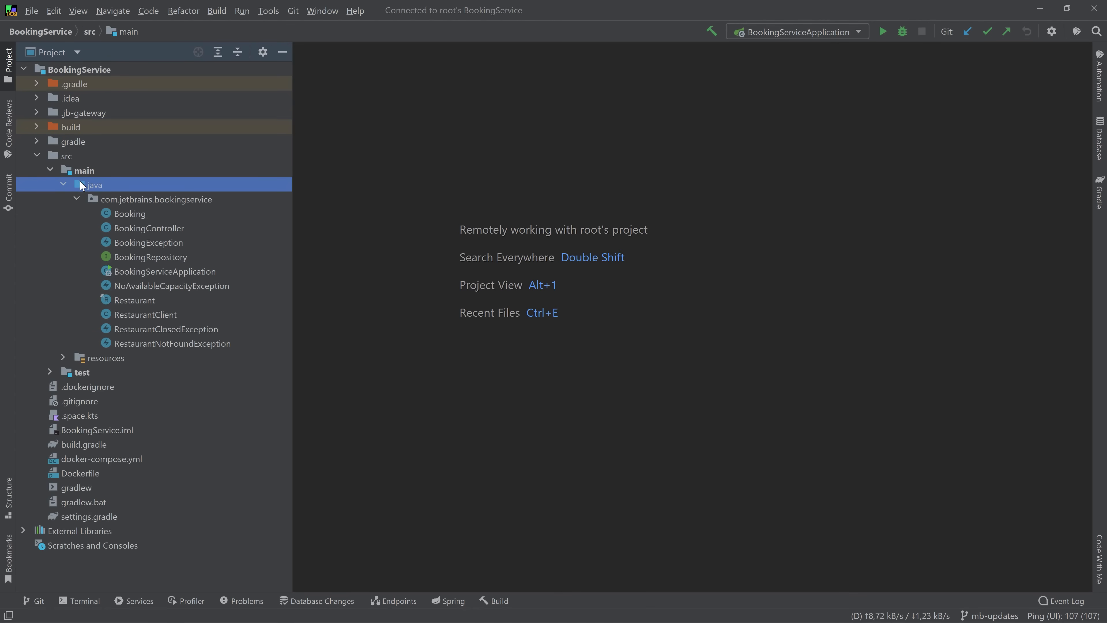
pyautogui.doubleClick(129, 214)
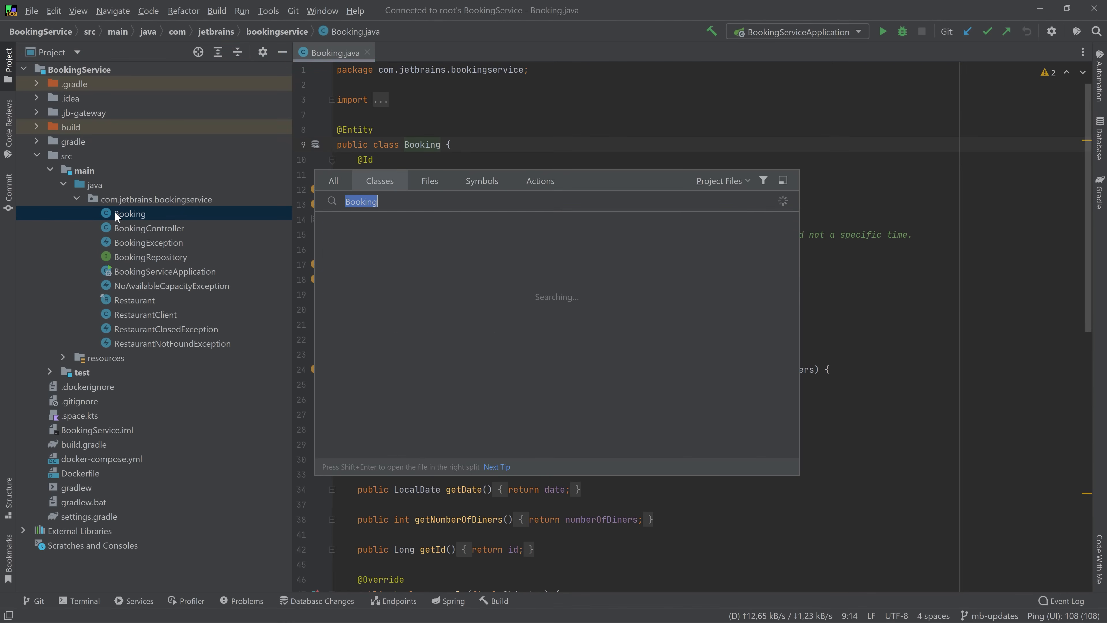
pyautogui.write('BCTe')
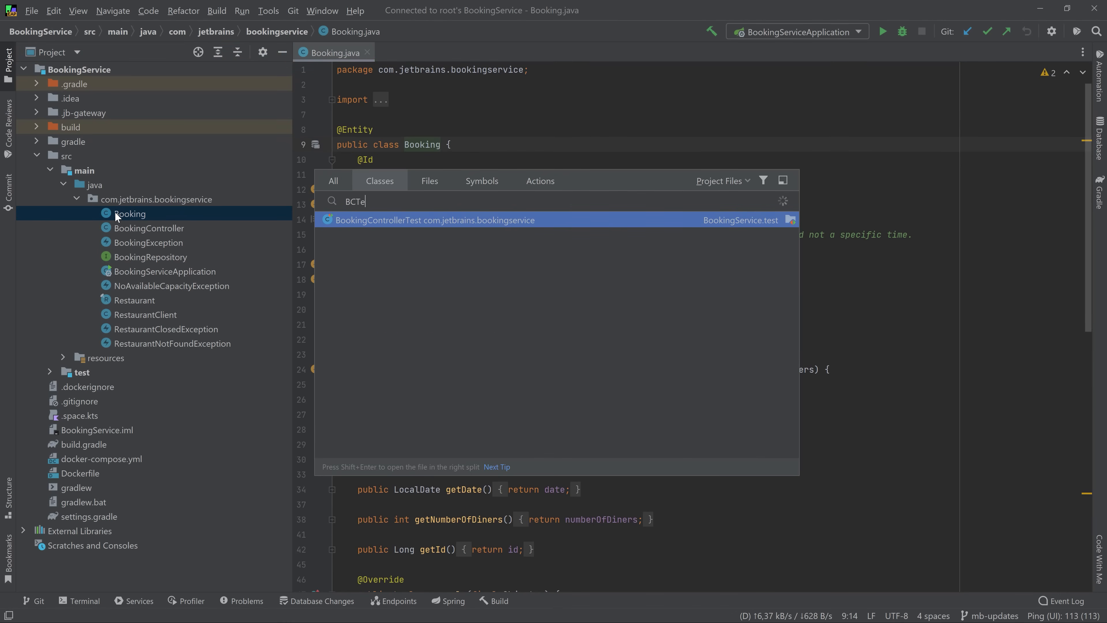
pyautogui.click(435, 221)
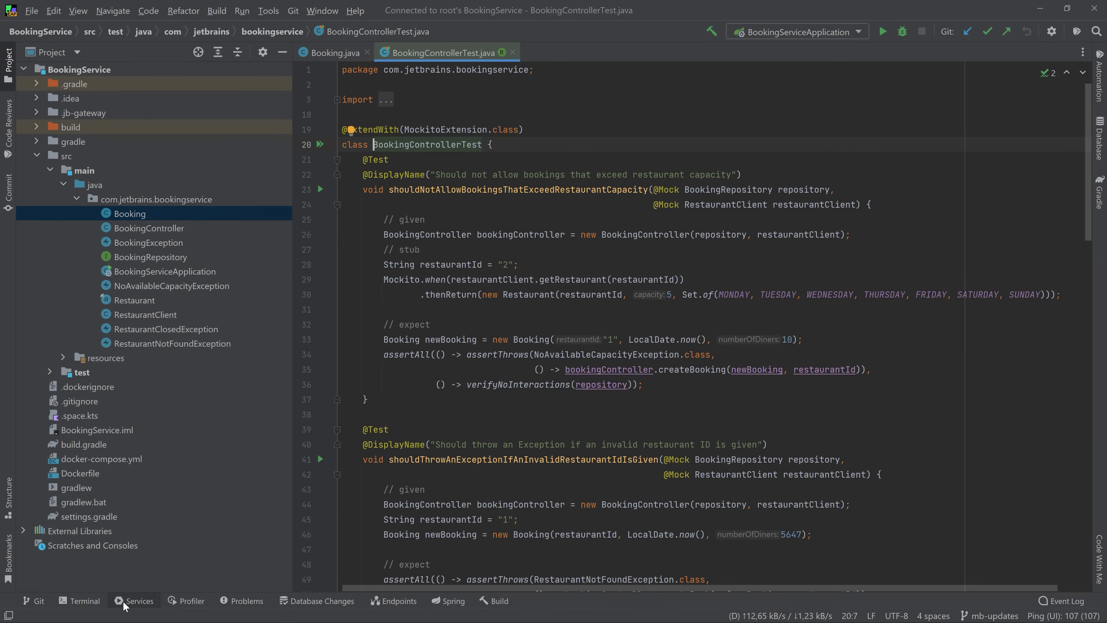
# Show the mysql Docker container in Services and run BookingServiceApplication on port 8081.
pyautogui.click(139, 601)
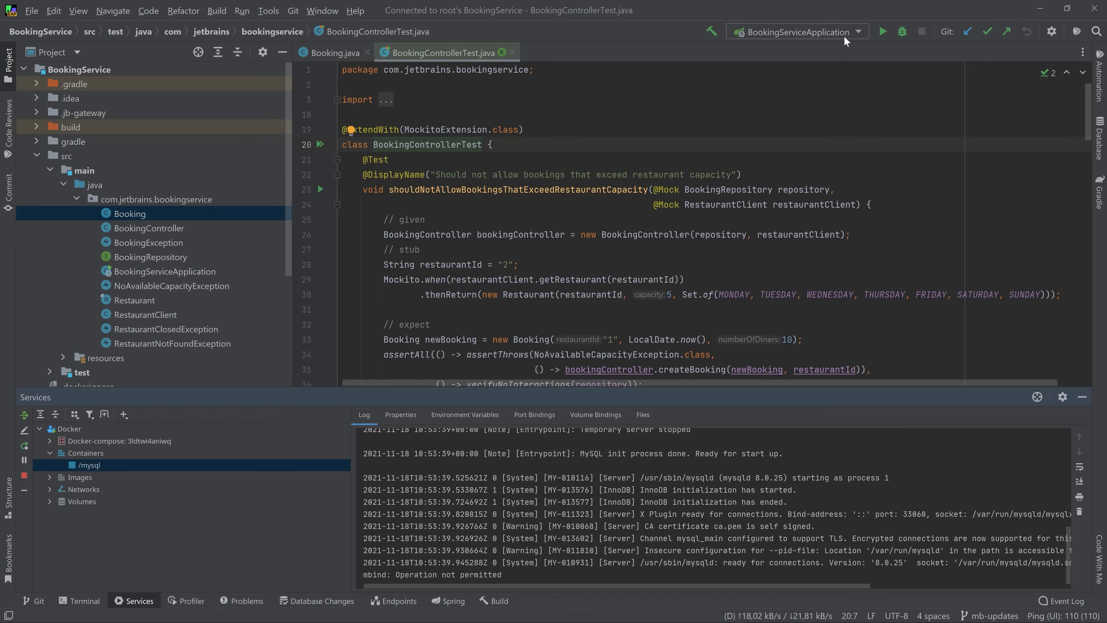
pyautogui.moveTo(882, 33)
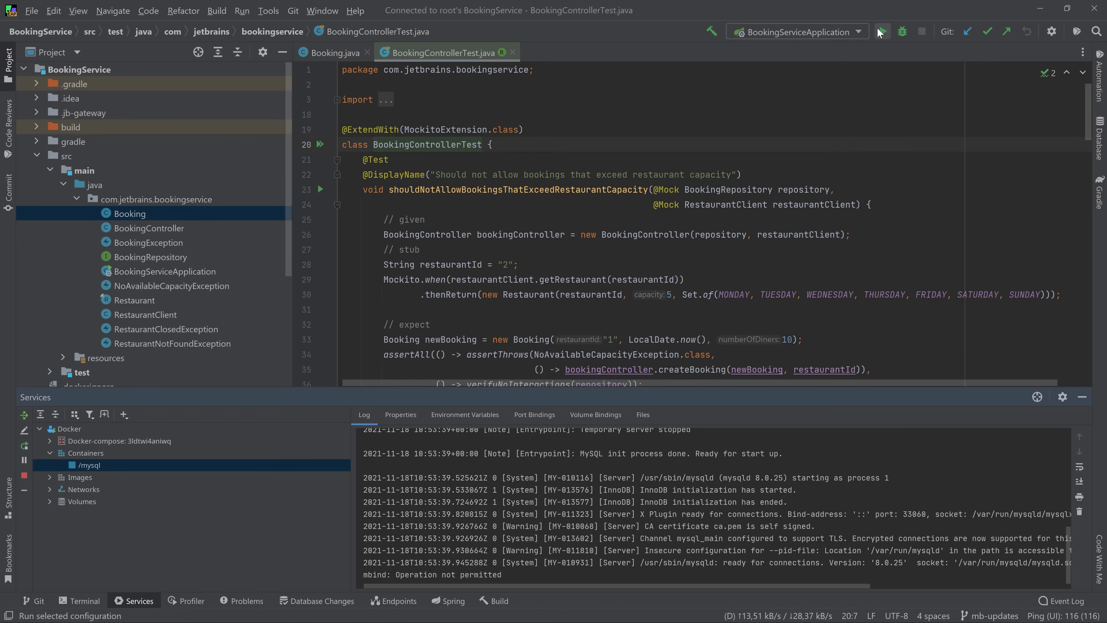
pyautogui.click(883, 31)
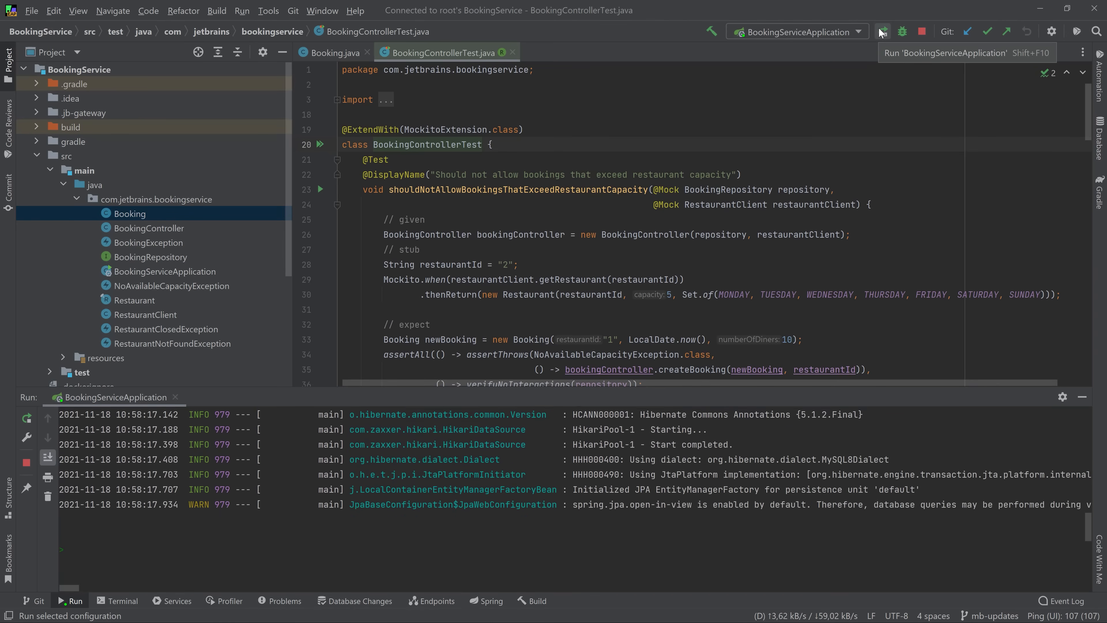
pyautogui.click(883, 31)
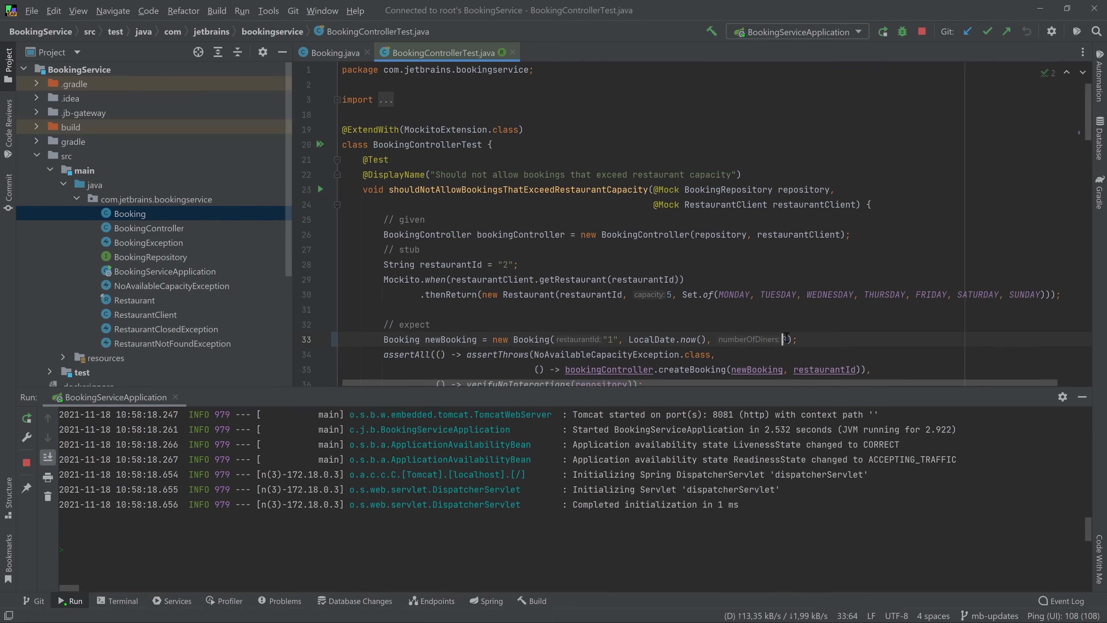
# Change numberOfDiners to 20 and commit and push it as 'Fix test' to mb-updates.
pyautogui.write('2')
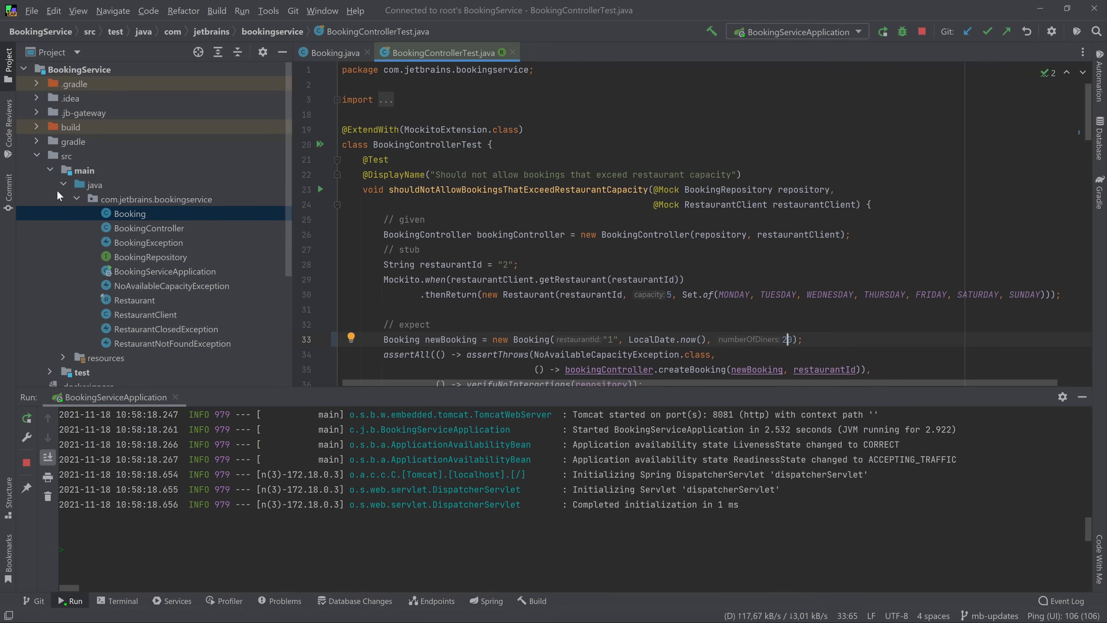
pyautogui.click(8, 184)
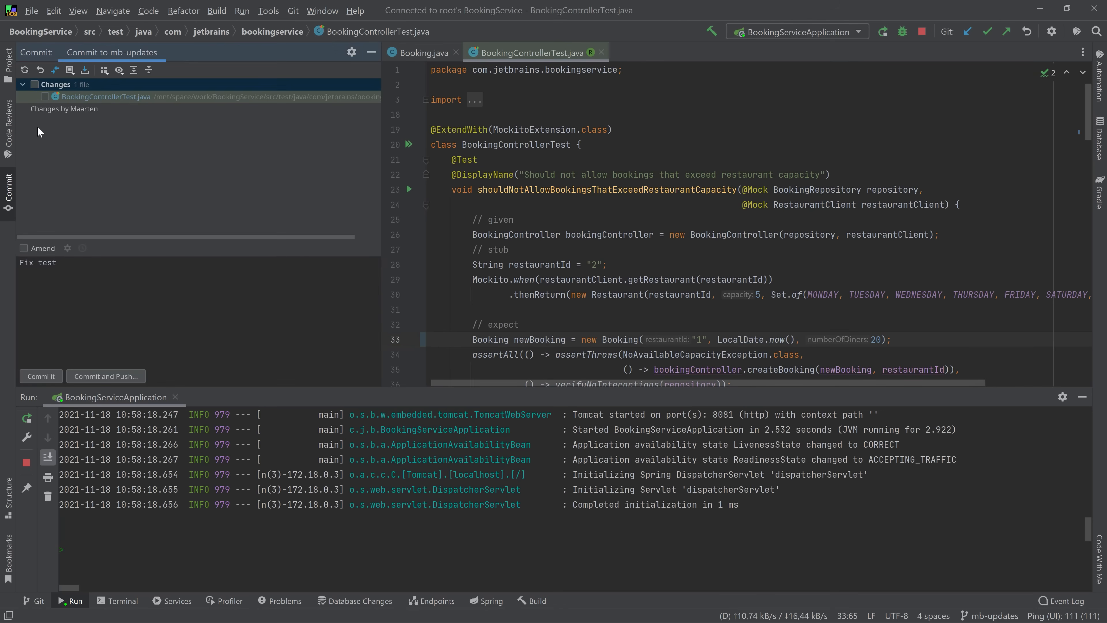
pyautogui.click(45, 96)
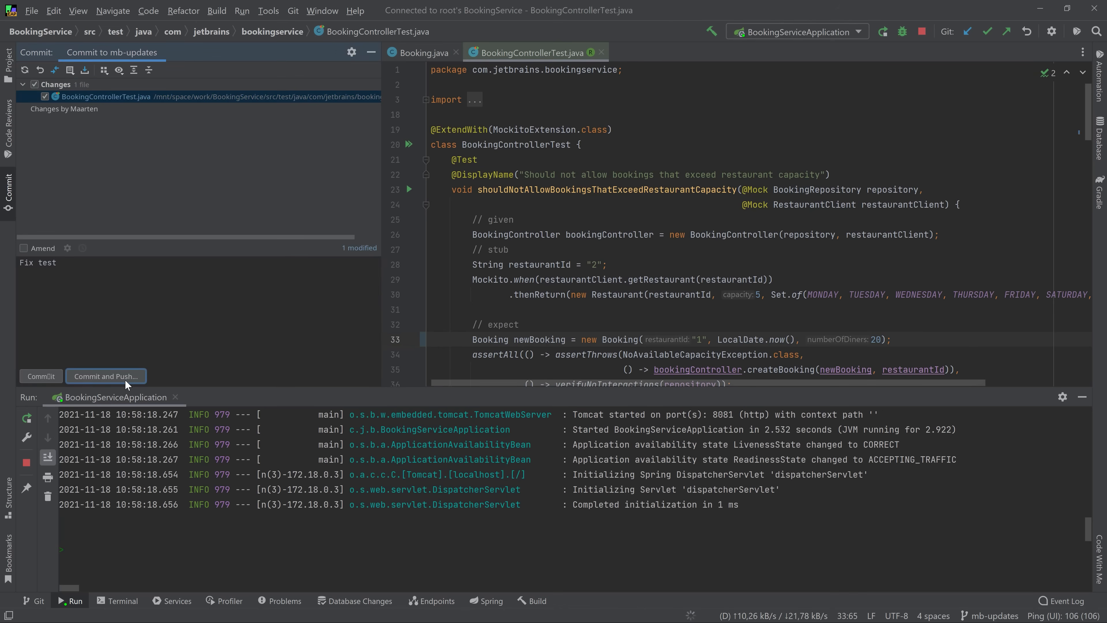
pyautogui.click(106, 376)
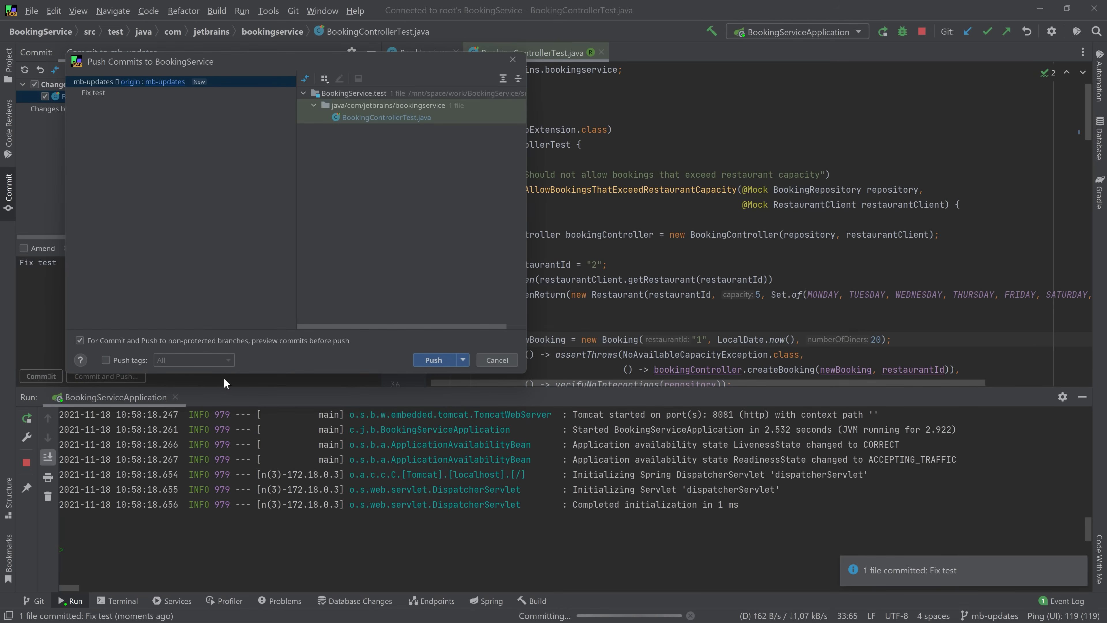
pyautogui.click(433, 360)
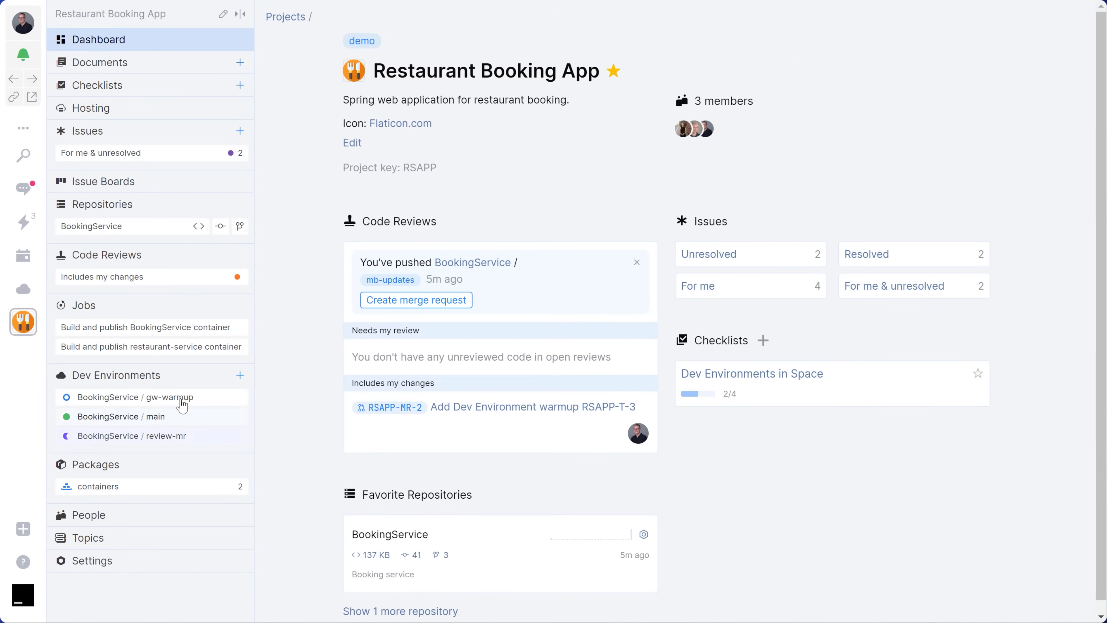
# List the BookingService dev environments and peek at the main environment's actions menu.
pyautogui.click(115, 375)
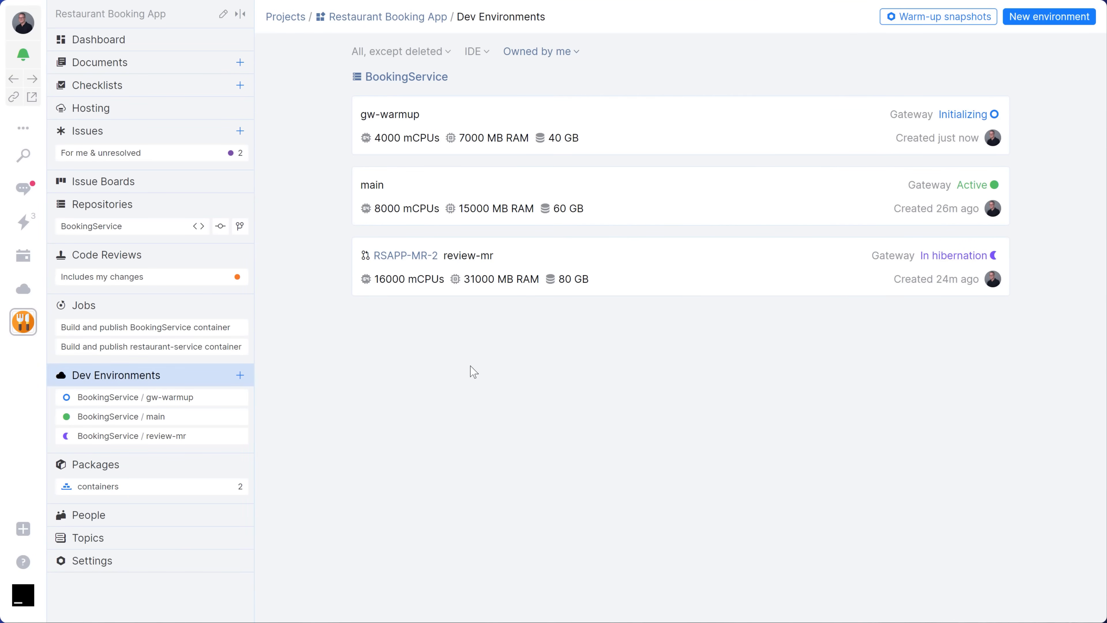
pyautogui.moveTo(816, 283)
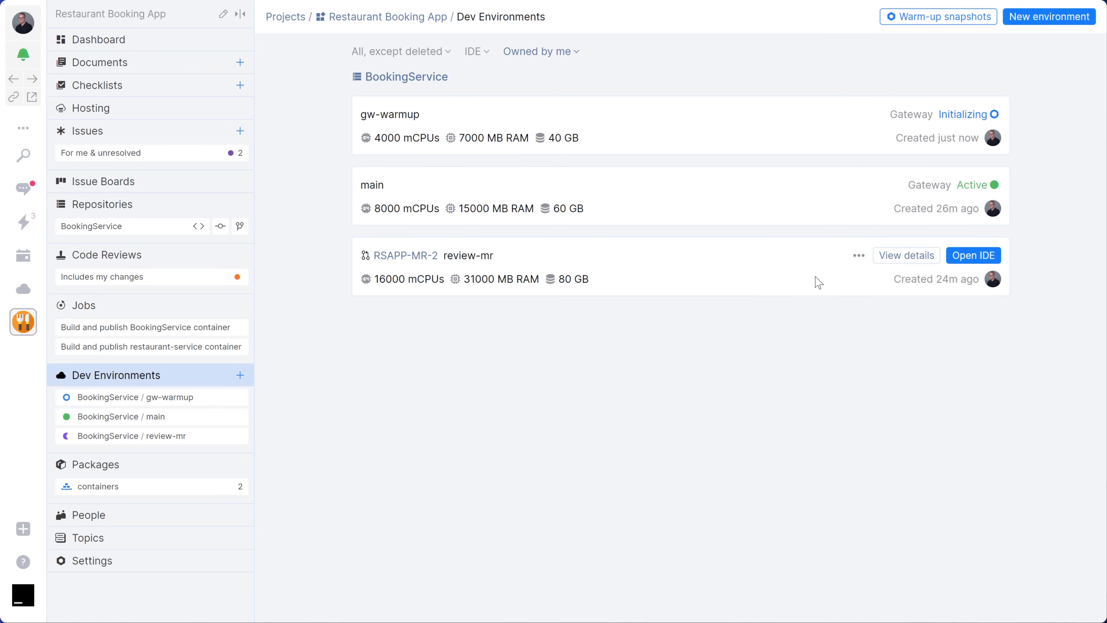
pyautogui.click(859, 184)
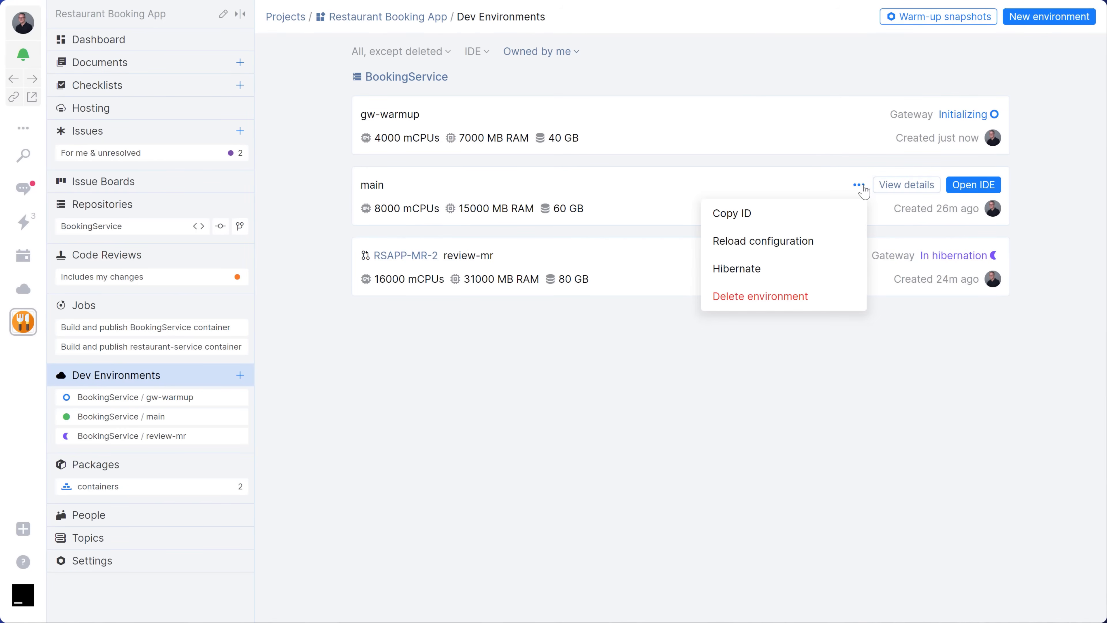
pyautogui.moveTo(867, 196)
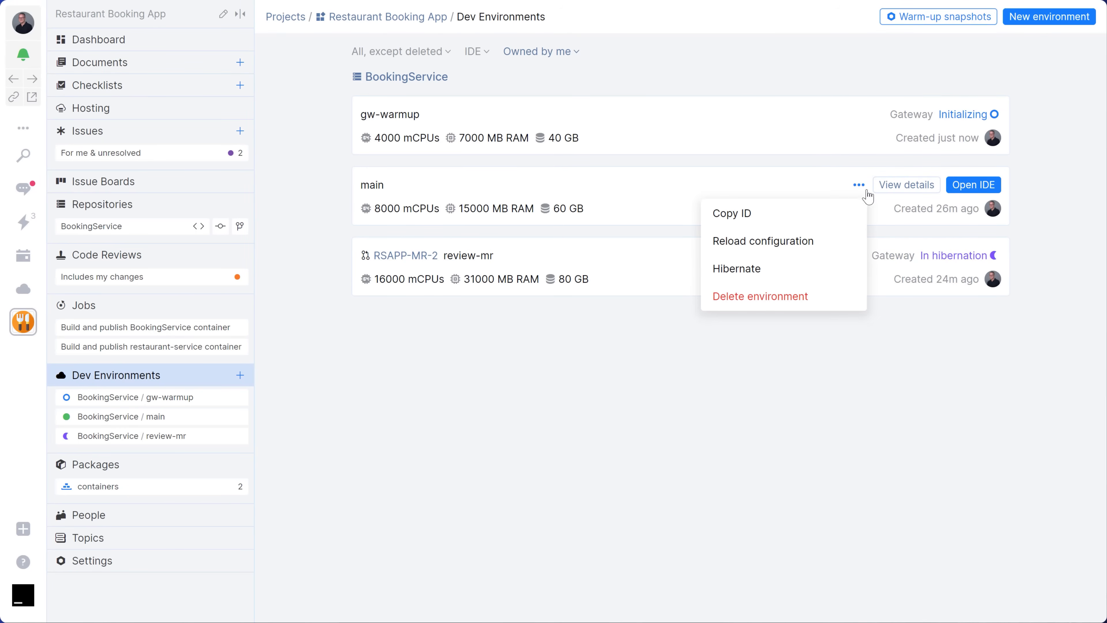
pyautogui.click(903, 236)
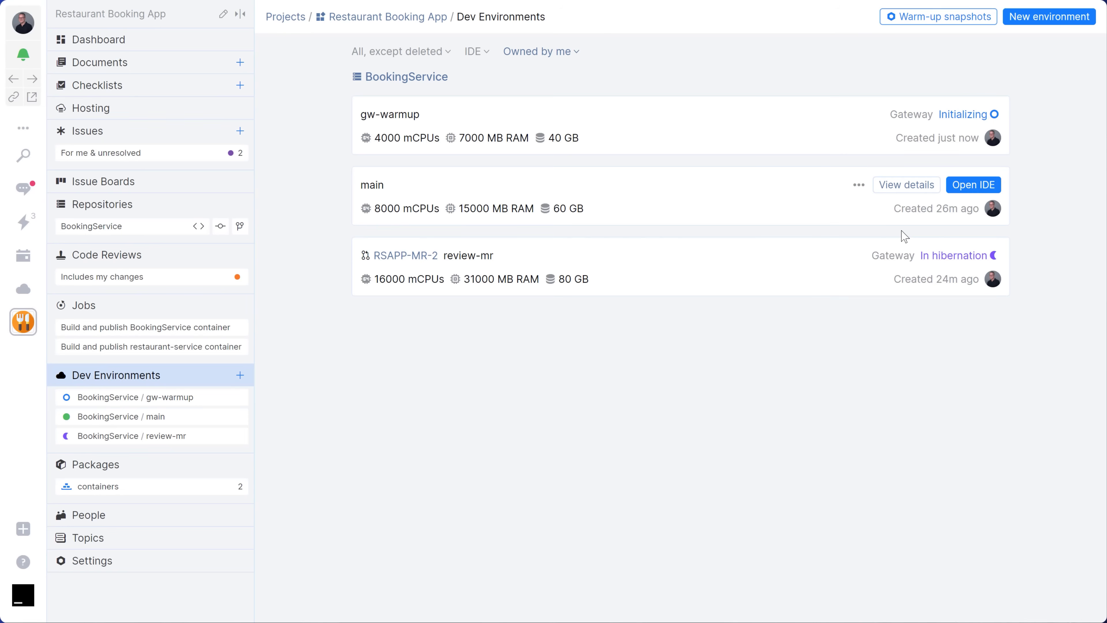